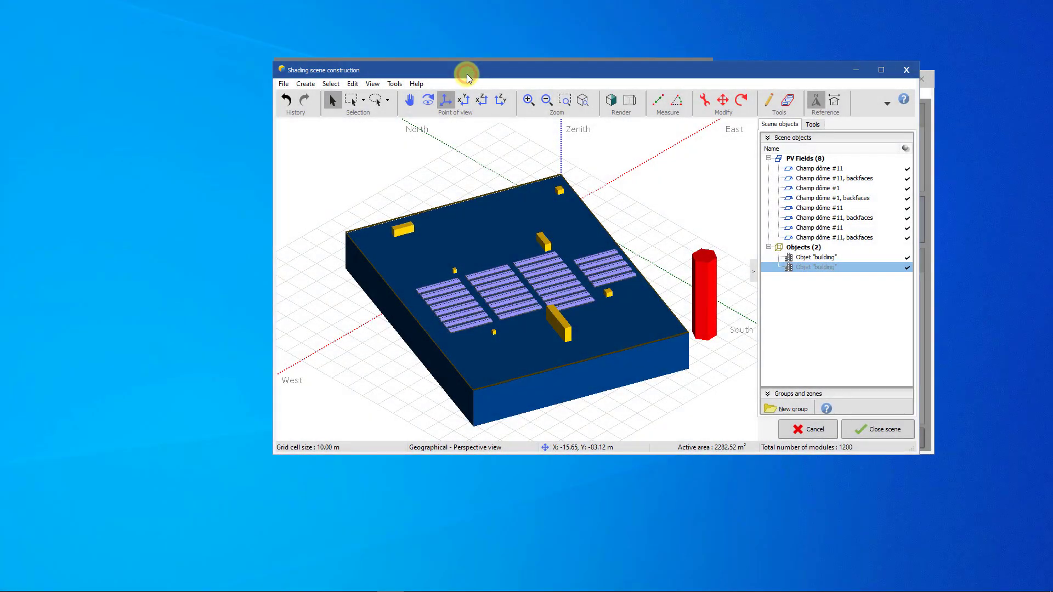
Bring up the List and management of objects table from the scene's Tools menu.
left_click_drag(465, 70, 474, 79)
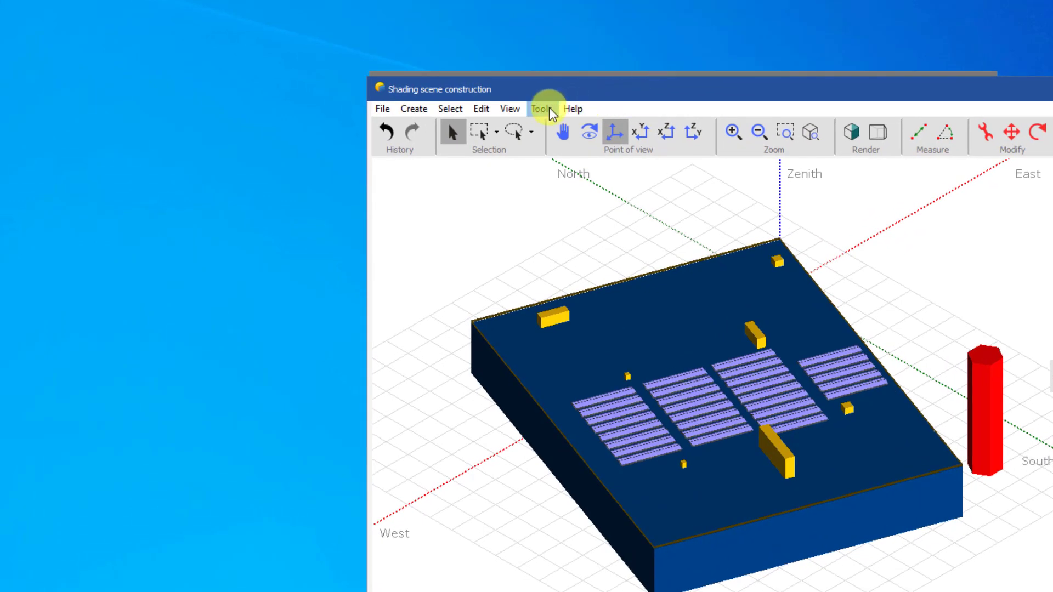
left_click(541, 109)
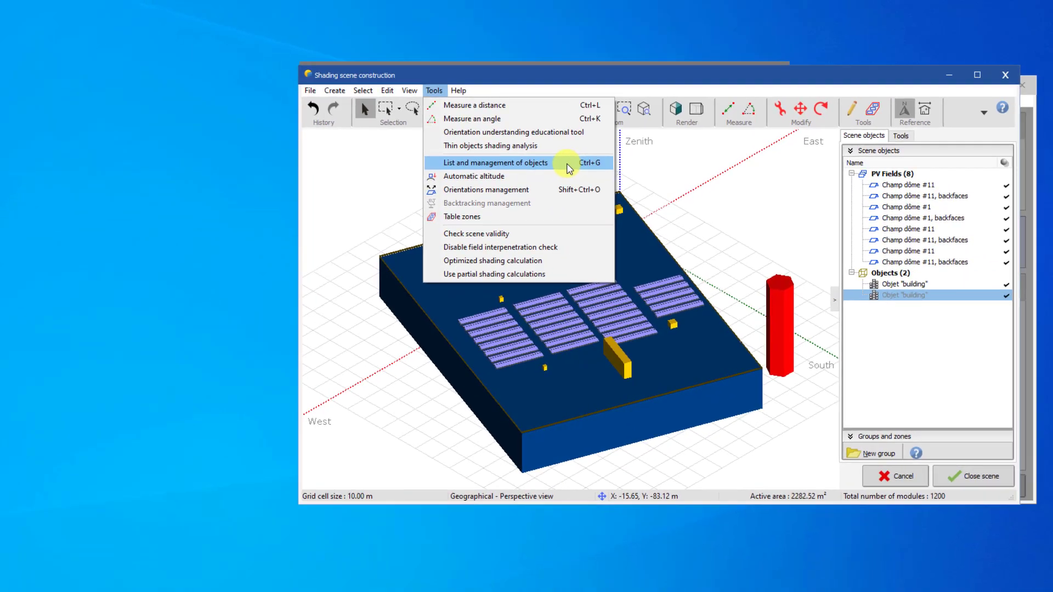
left_click(495, 162)
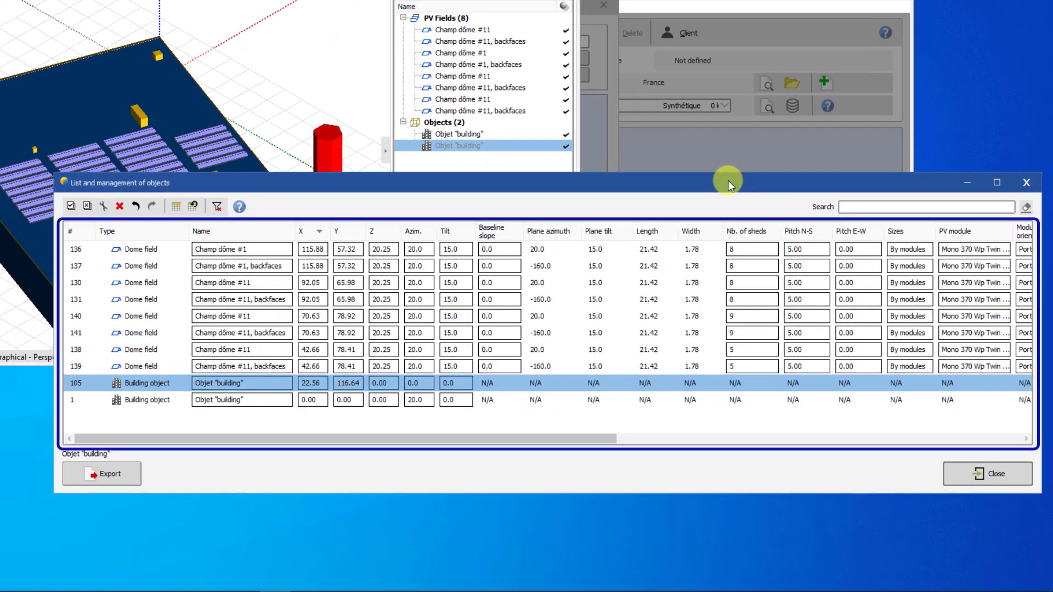
mouse_move(535, 201)
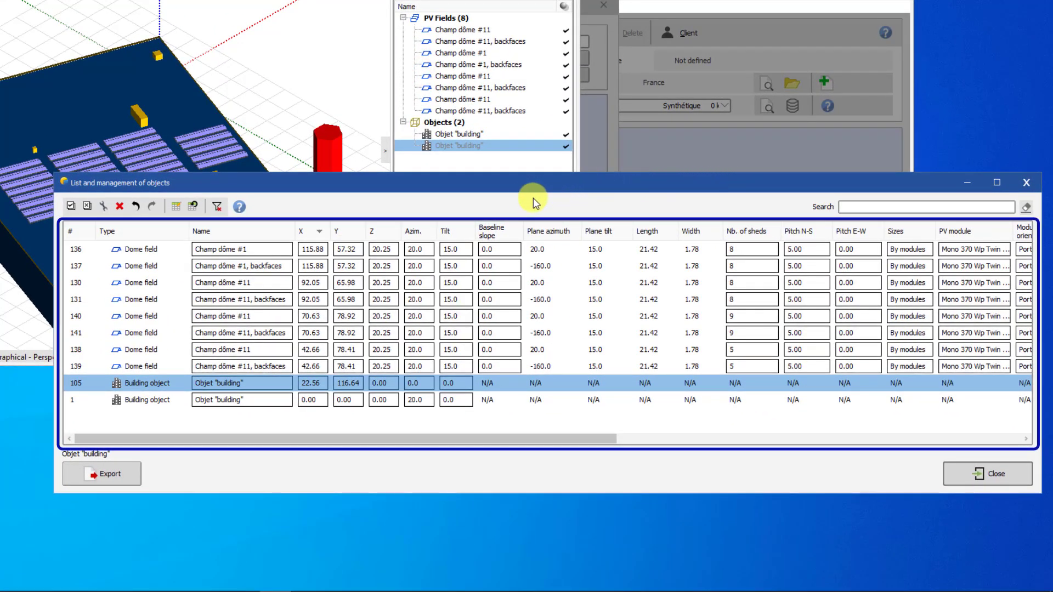
mouse_move(393, 215)
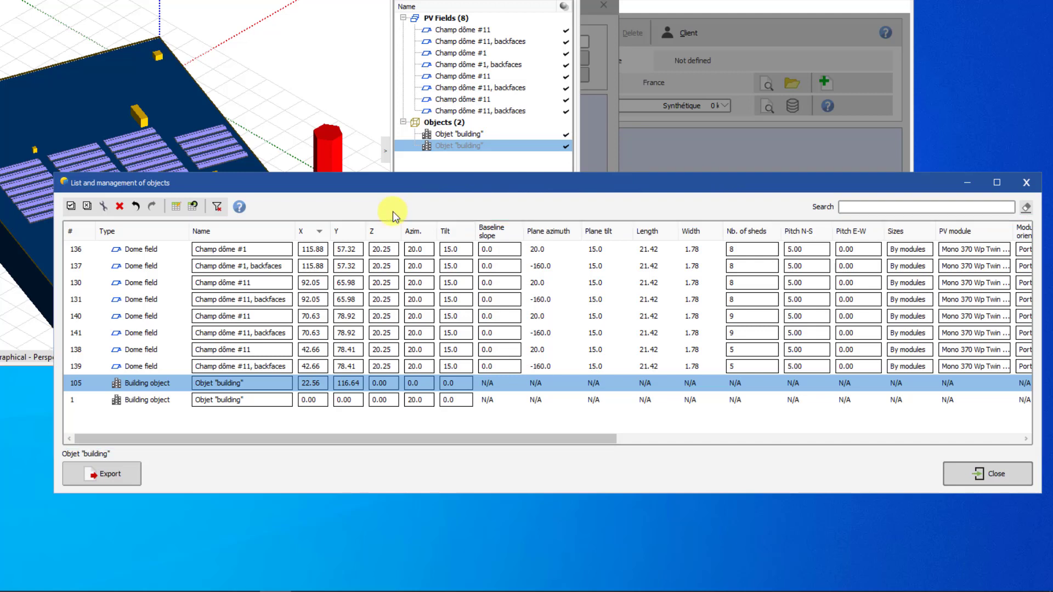
left_click(926, 207)
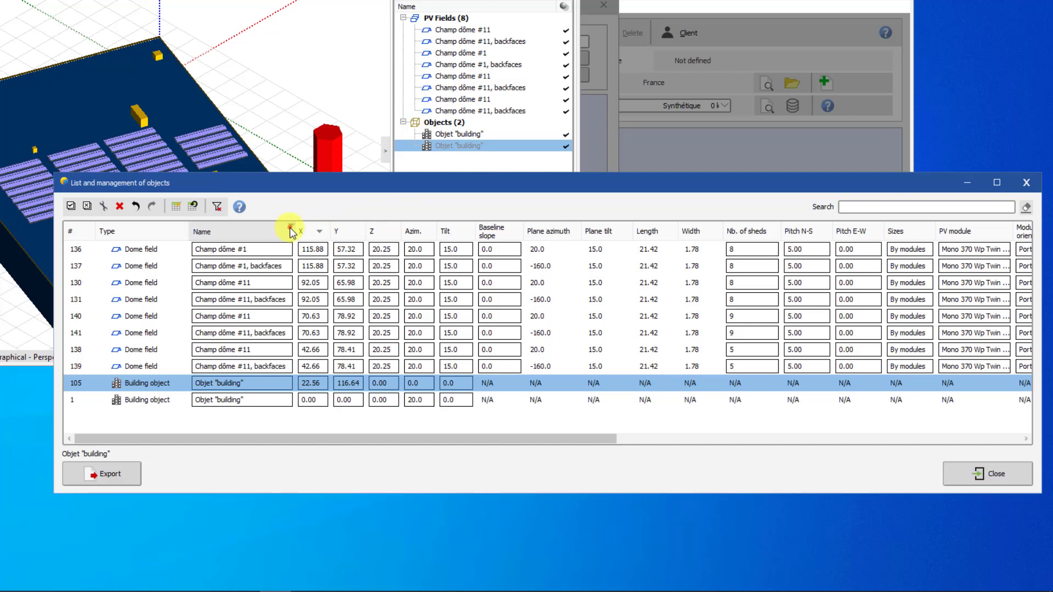
Filter the Name column to hide the Champ dôme #1 fields.
left_click(290, 232)
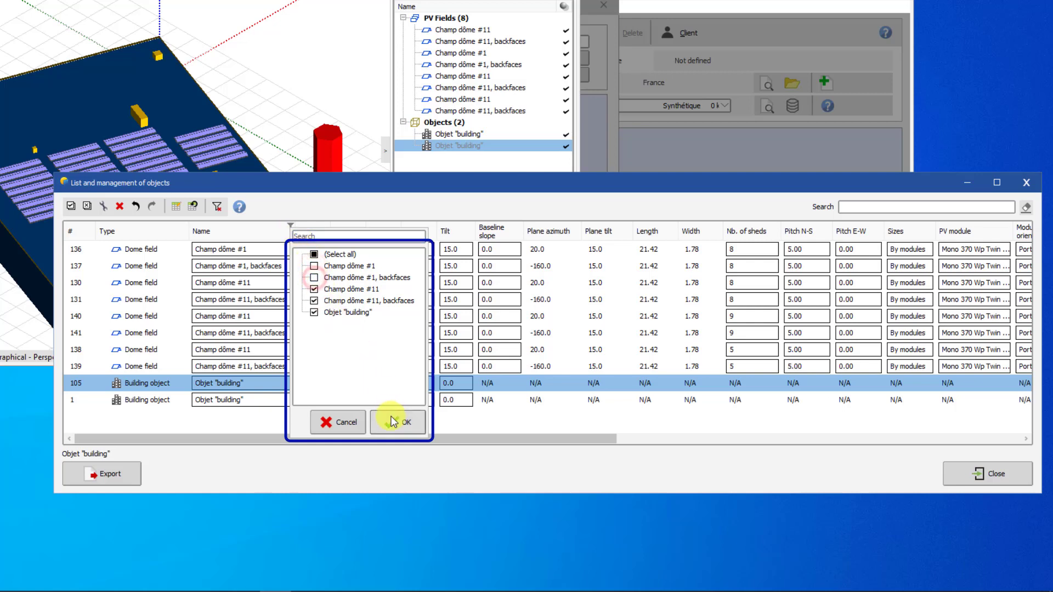
left_click(396, 422)
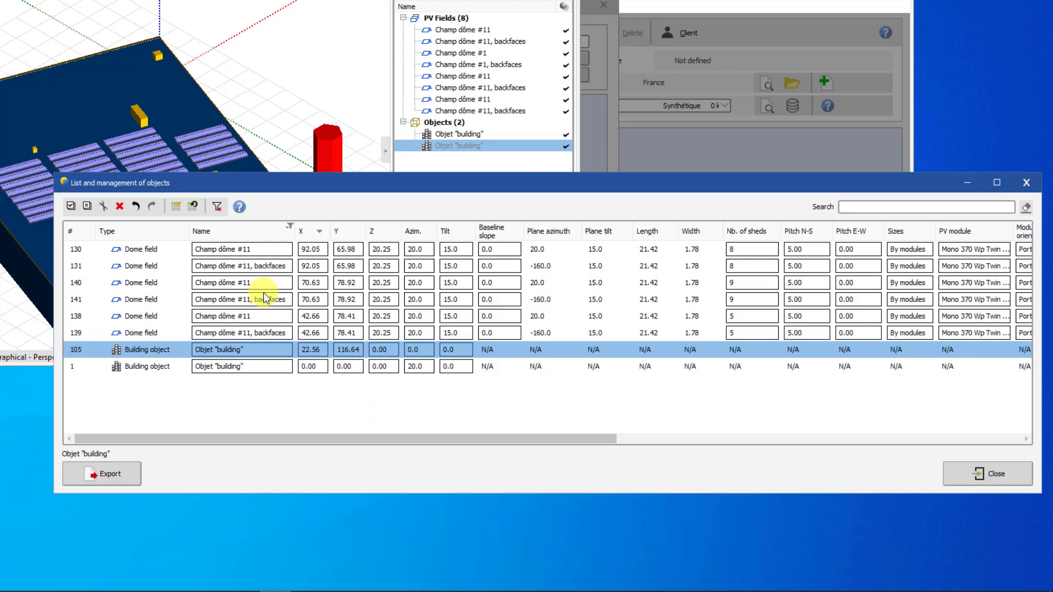
mouse_move(215, 206)
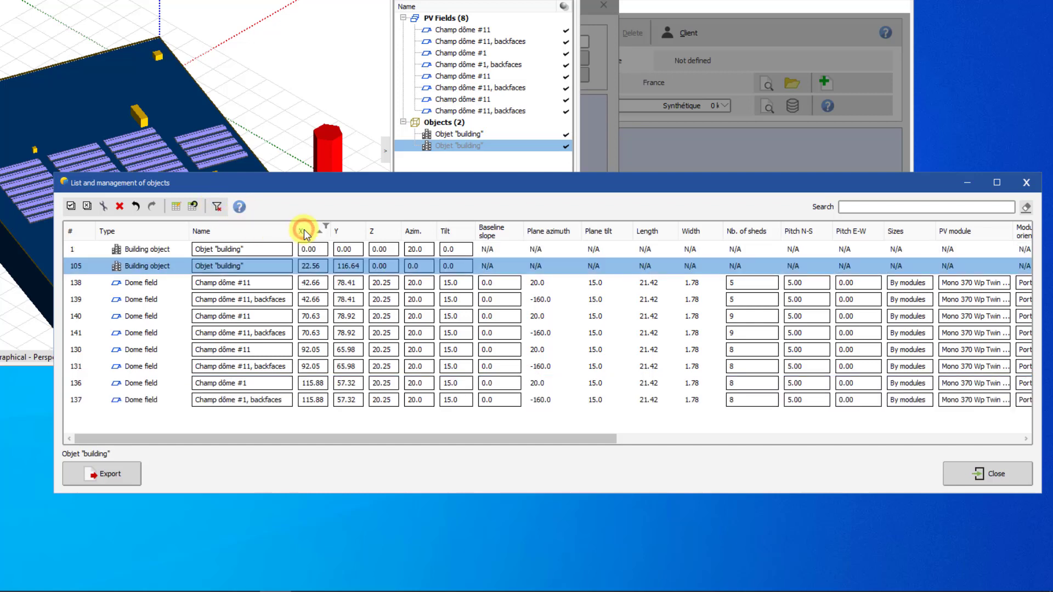
Sort the object table by ascending Y coordinate with the name filter cleared.
left_click(341, 231)
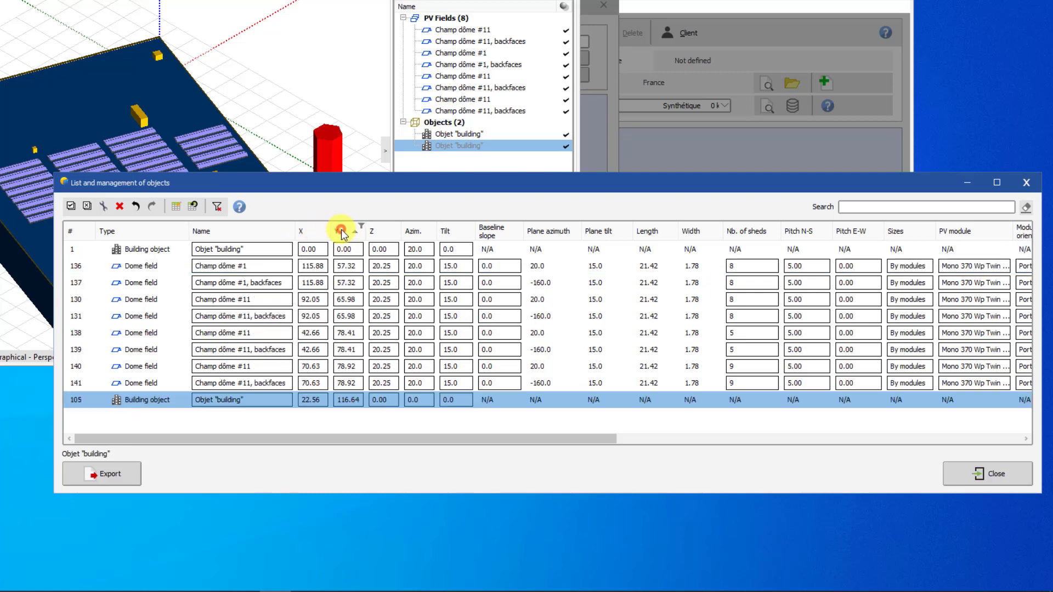
mouse_move(341, 231)
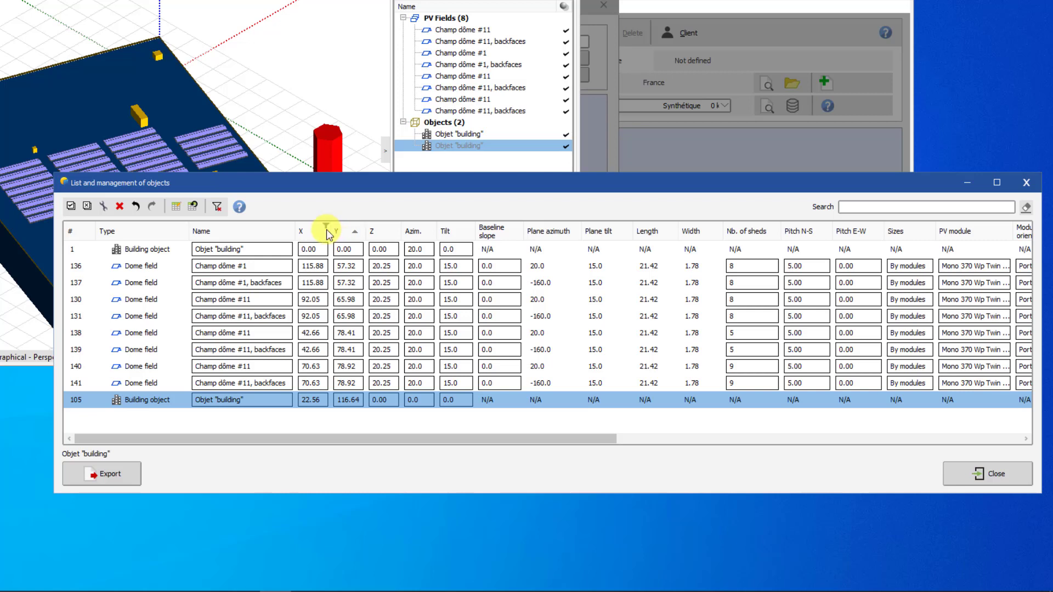
left_click(142, 300)
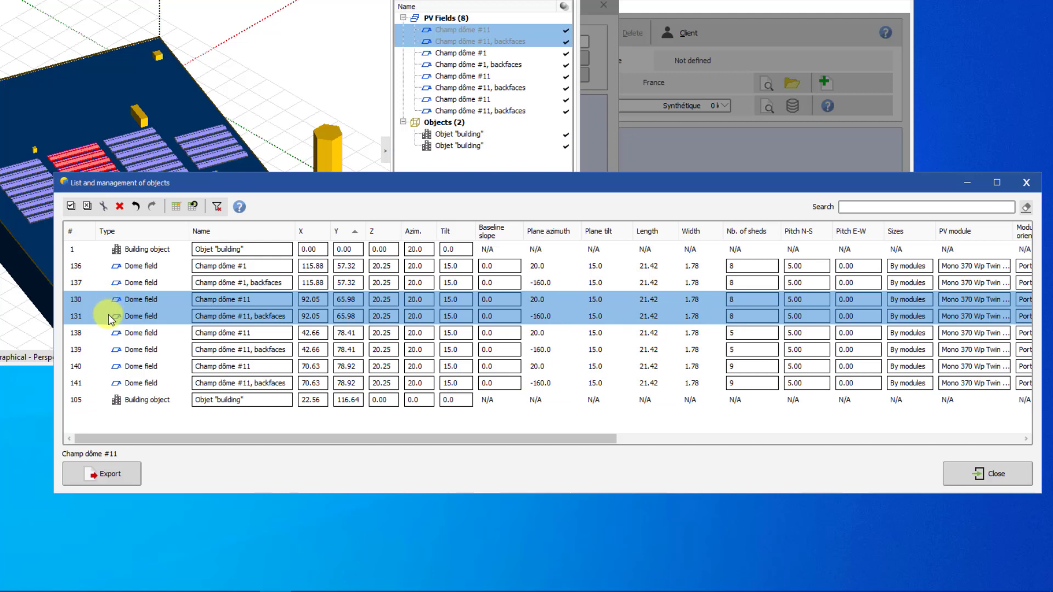
left_click(111, 326)
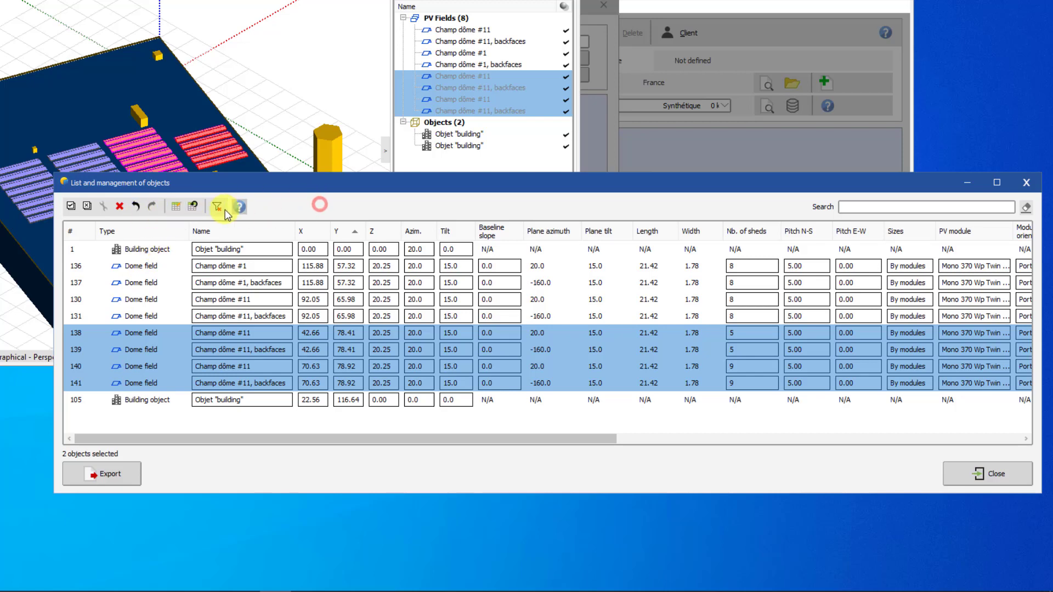
left_click(145, 249)
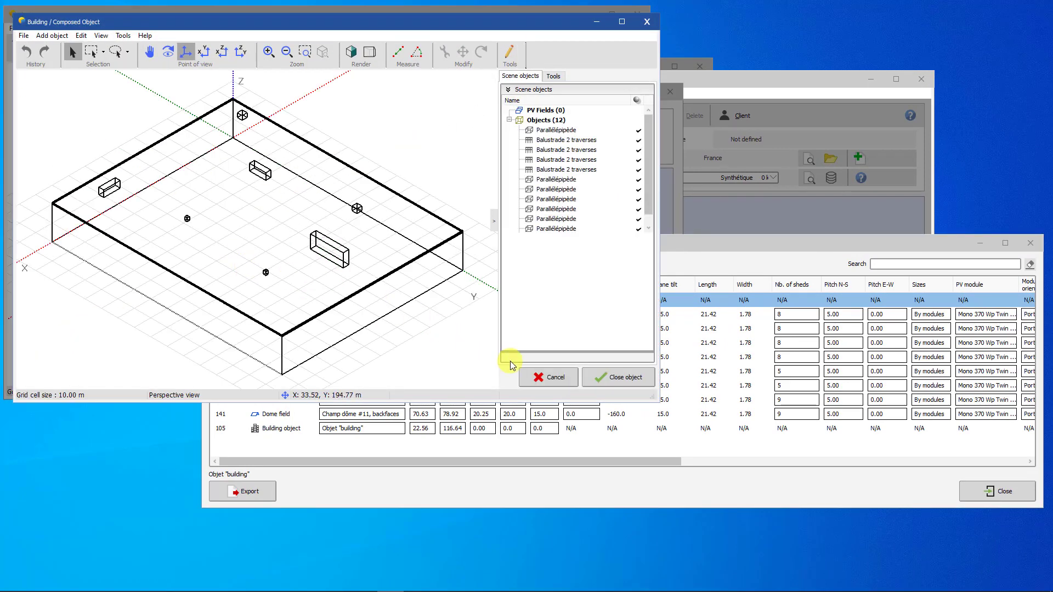
left_click(617, 376)
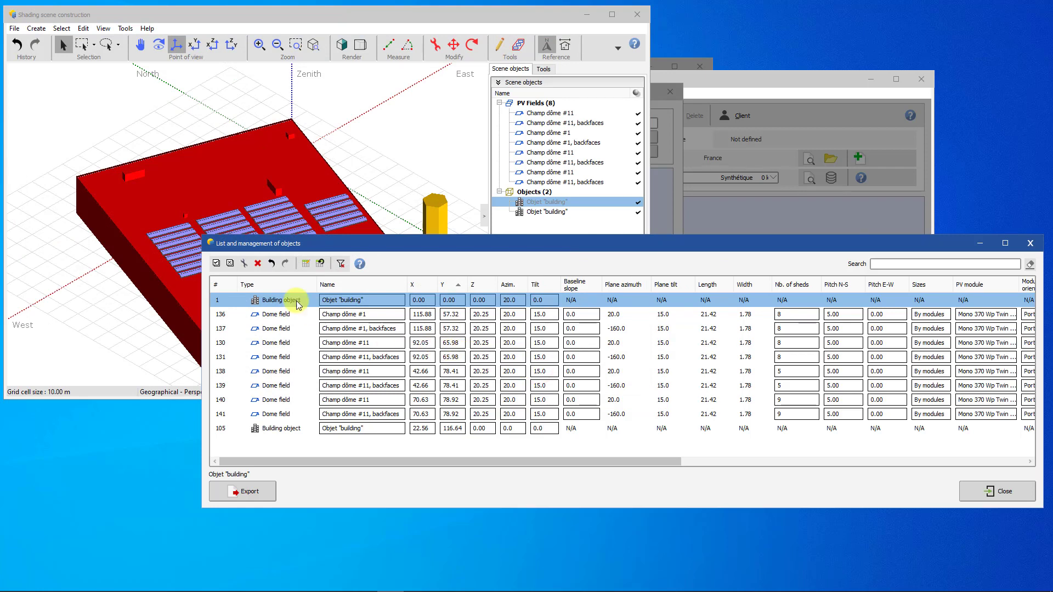
left_click(256, 263)
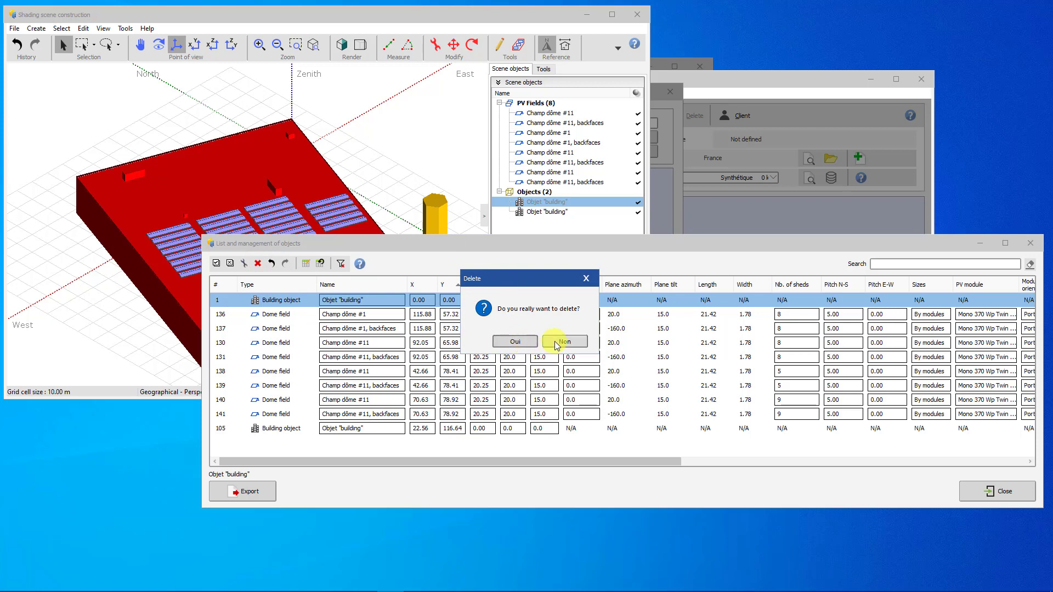
left_click(564, 341)
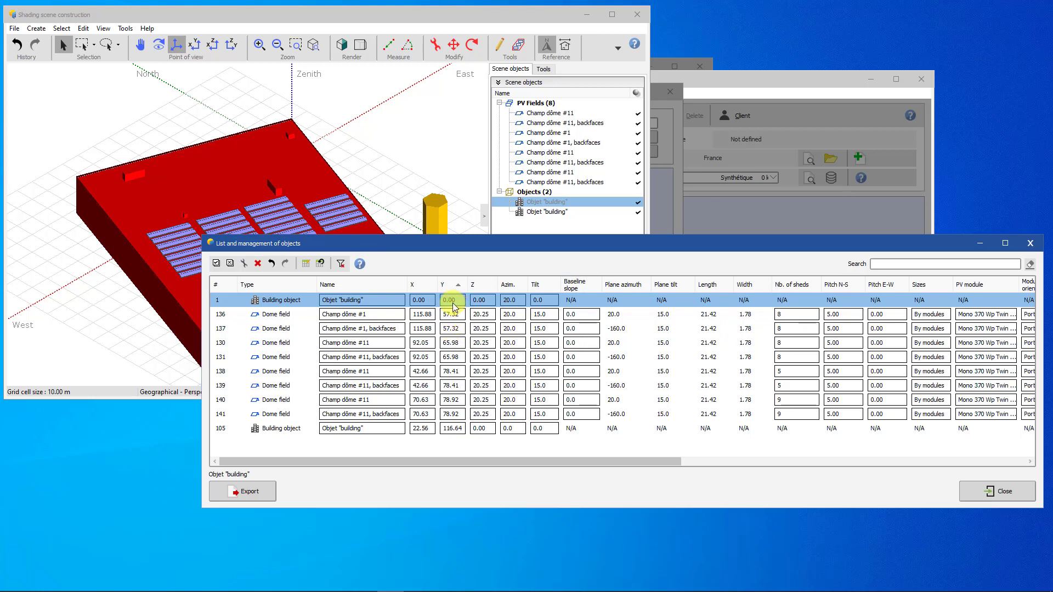
Set the building's Y to 25.00, then undo the Z 40 change so it stays at 0.00.
type("25")
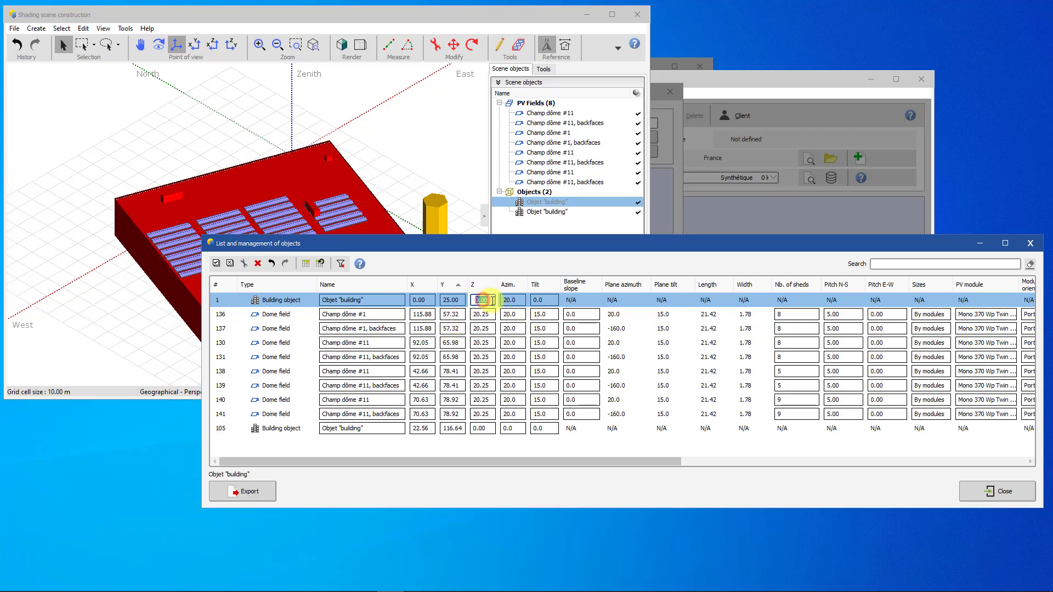
type("40")
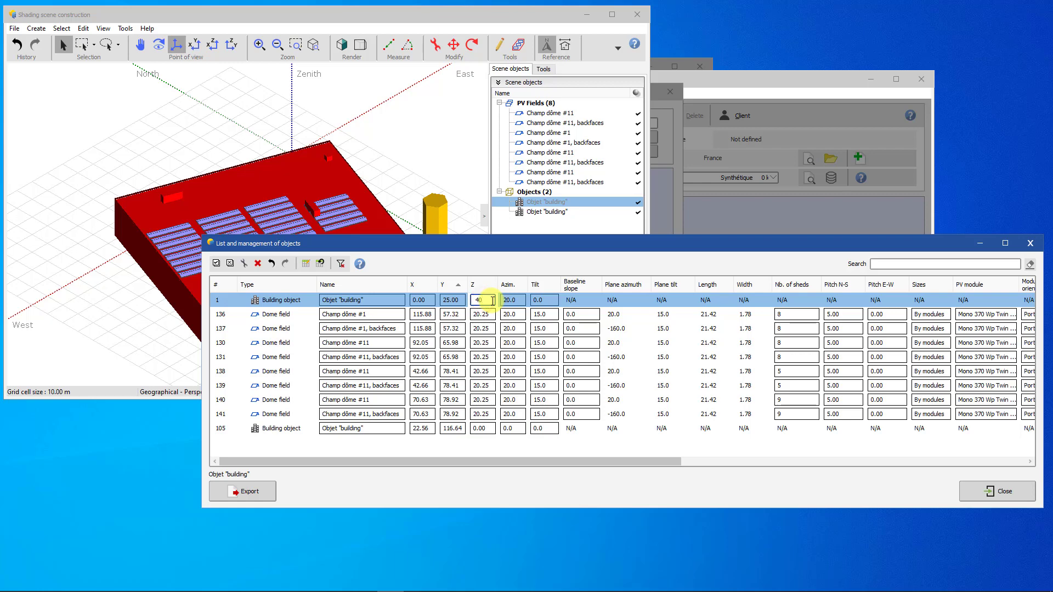
left_click(512, 299)
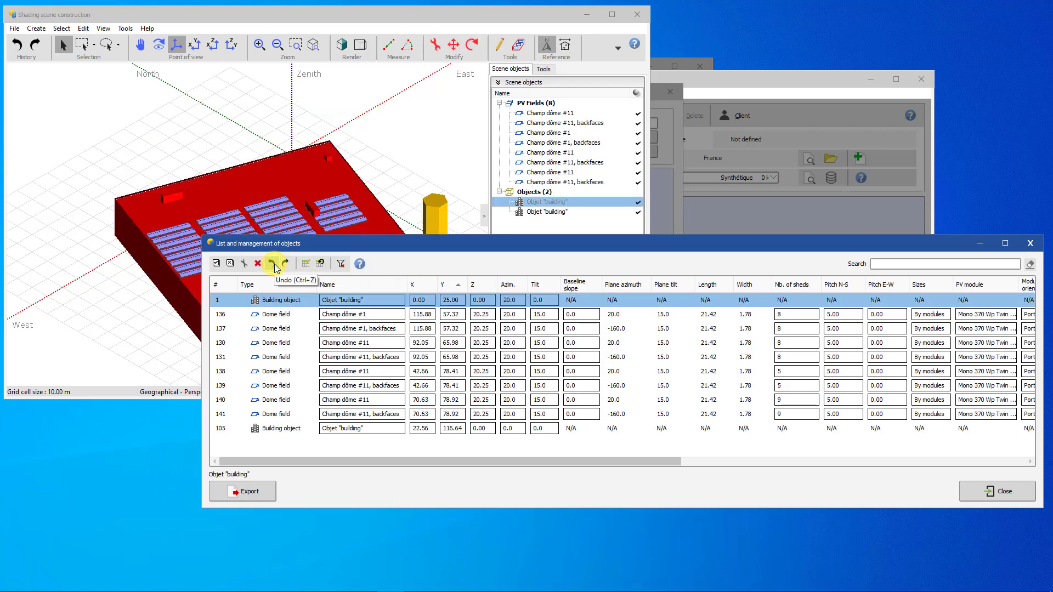
left_click(273, 262)
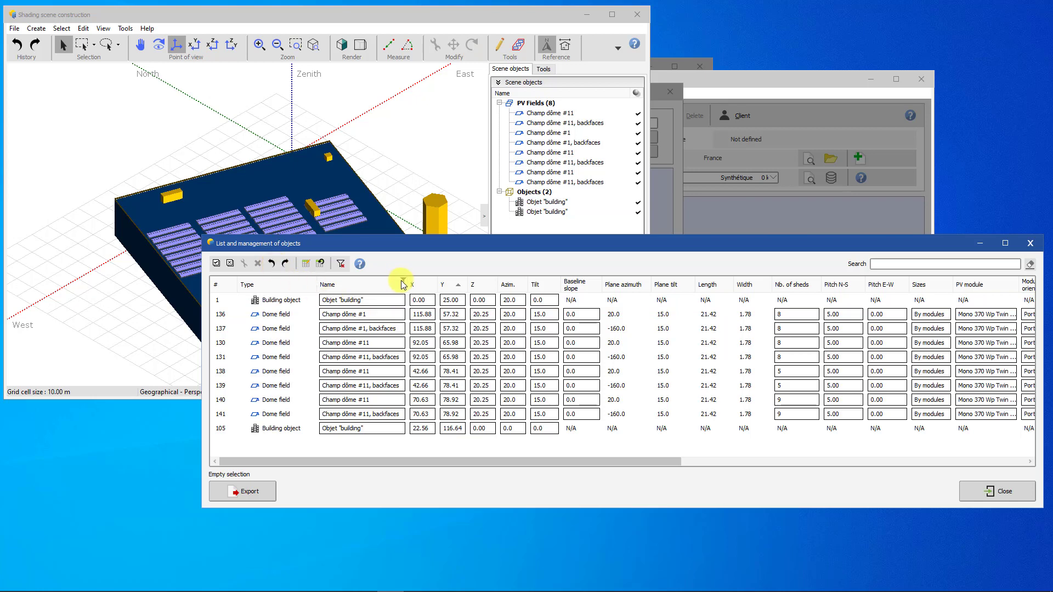
mouse_move(384, 276)
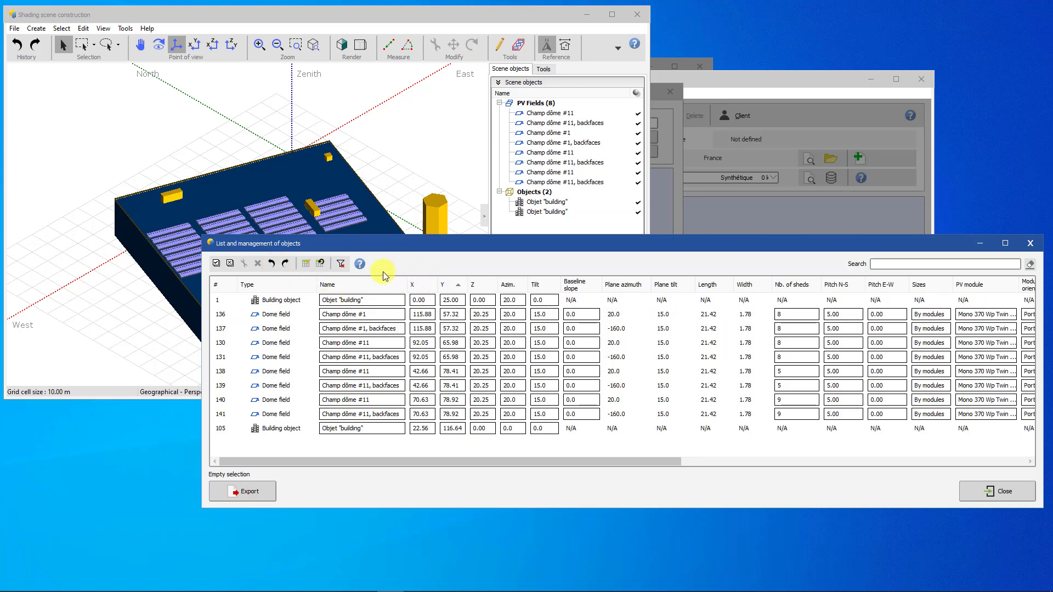
left_click(303, 263)
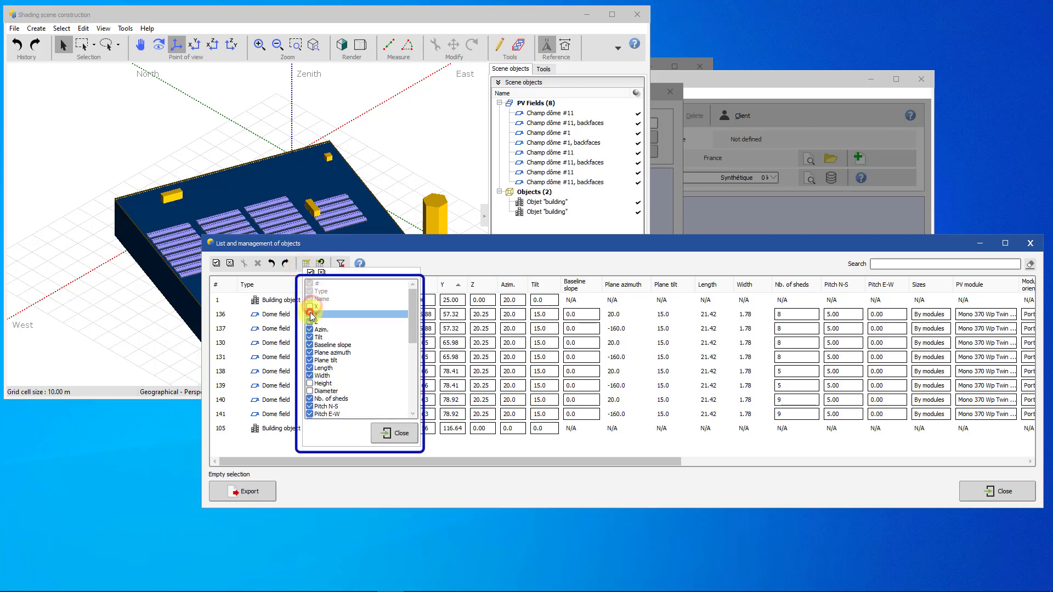
left_click(309, 307)
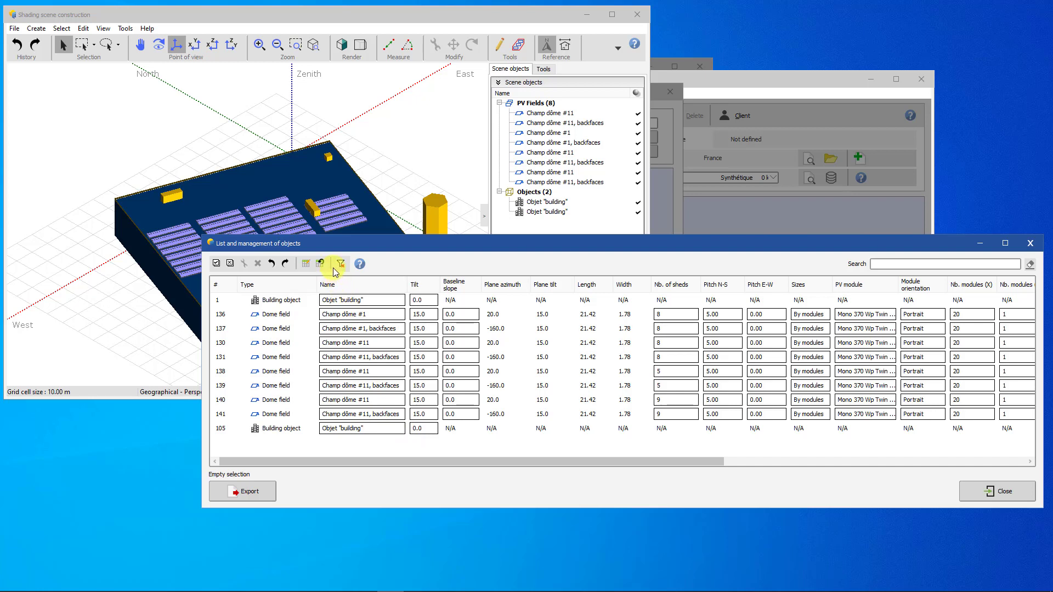
left_click(322, 262)
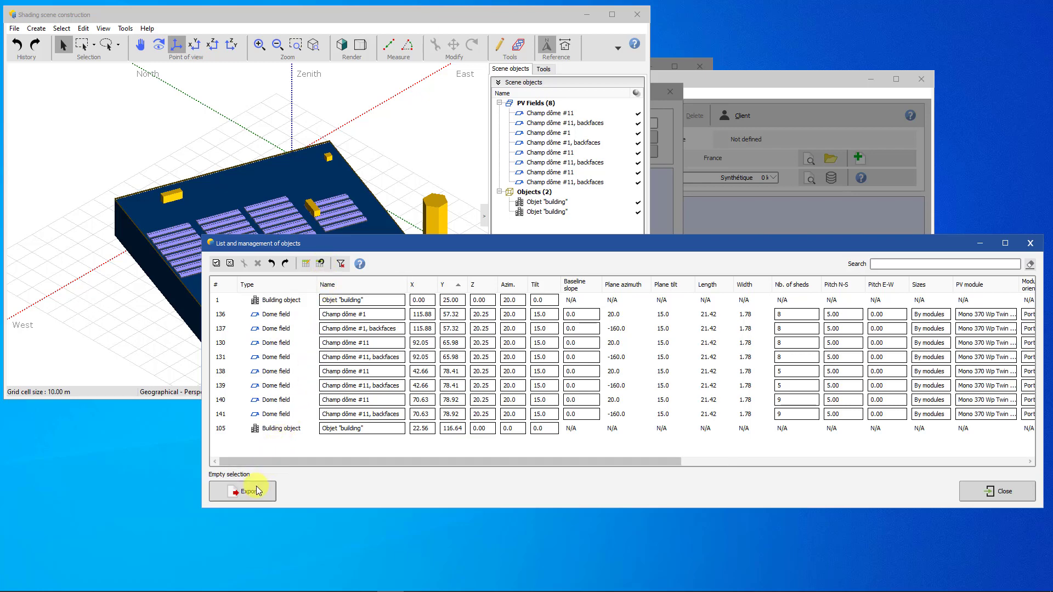
Export all shading objects to the clipboard and acknowledge the information message.
left_click(242, 491)
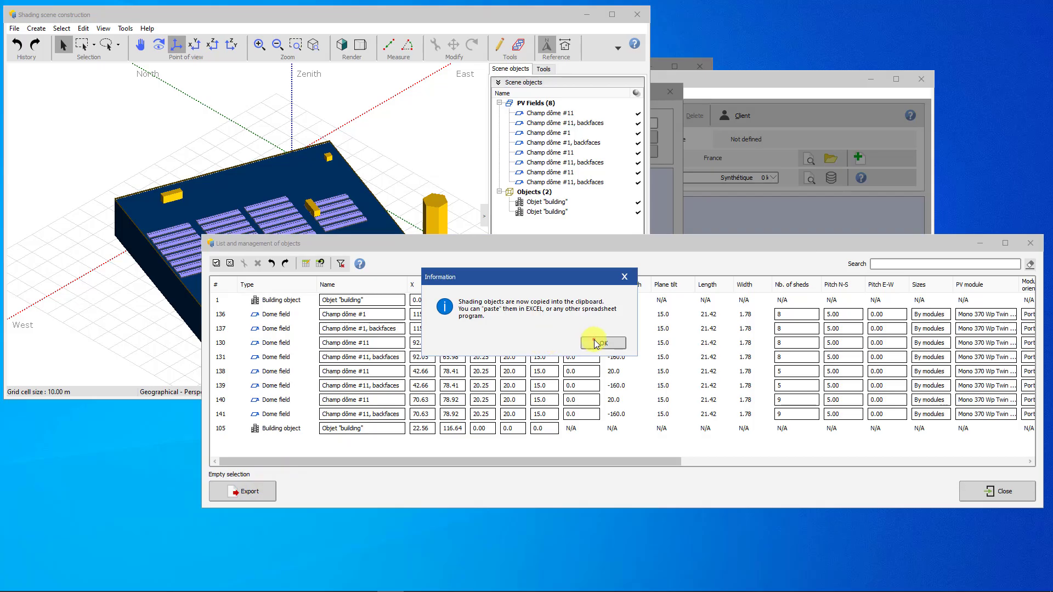
left_click(601, 342)
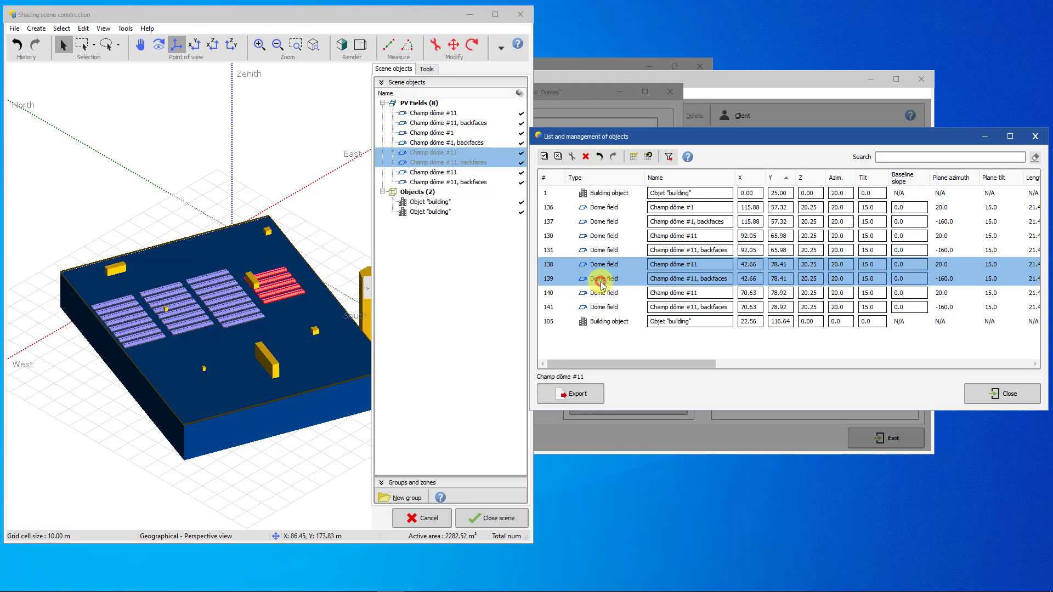
Give dome fields 140 and 141 X 105.00, Y 95.00 and a 45° tilt.
left_click(607, 292)
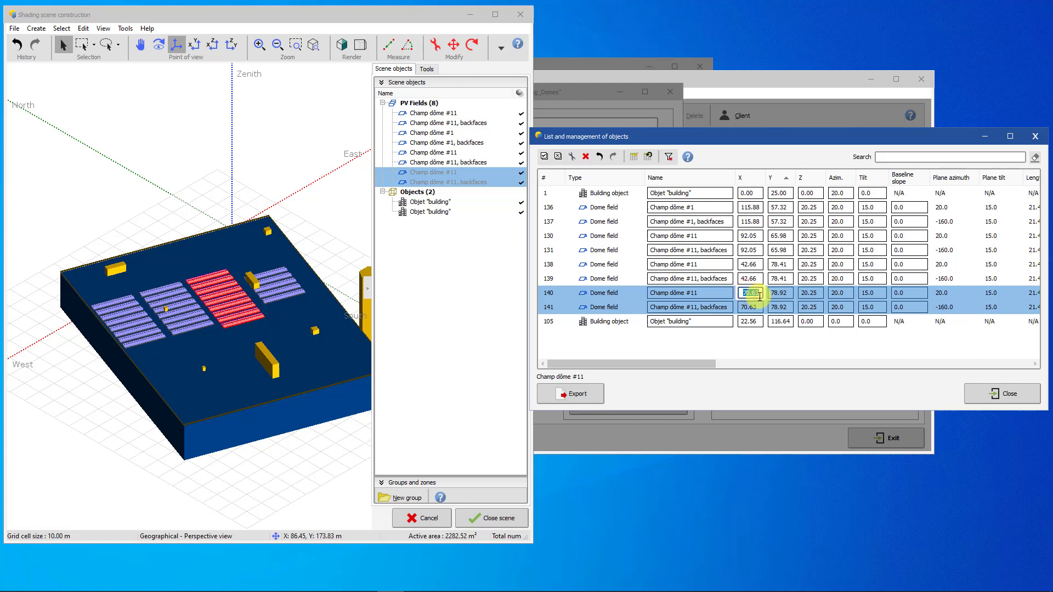
type("105.00")
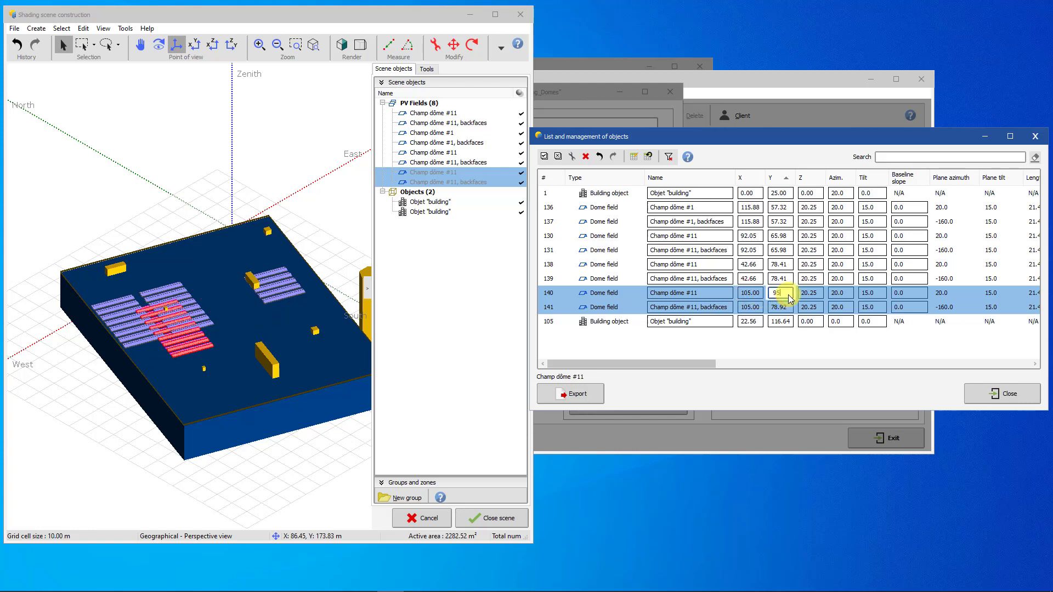
type("95.00")
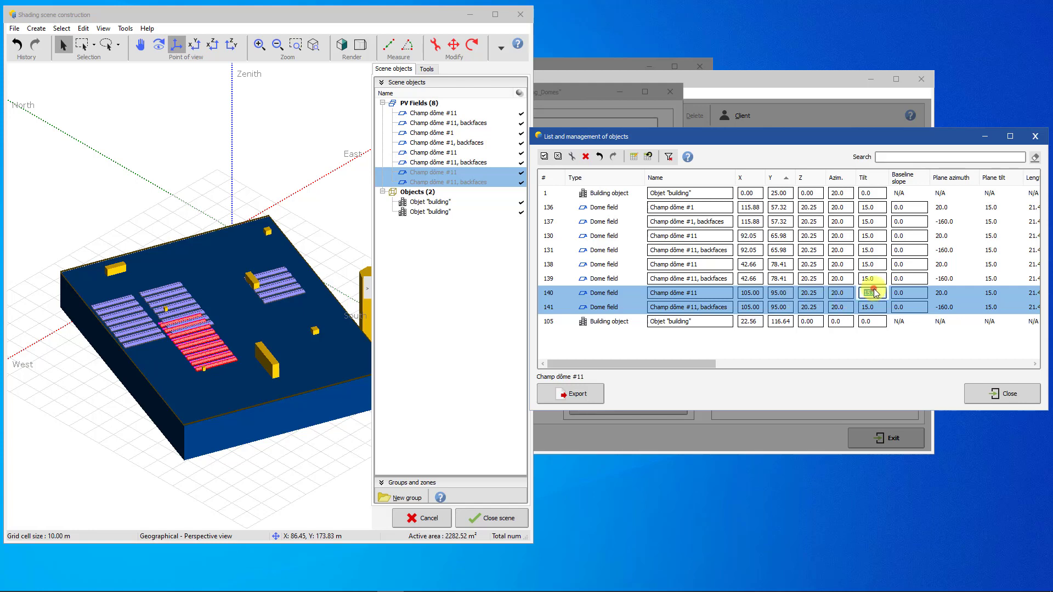
type("45.0")
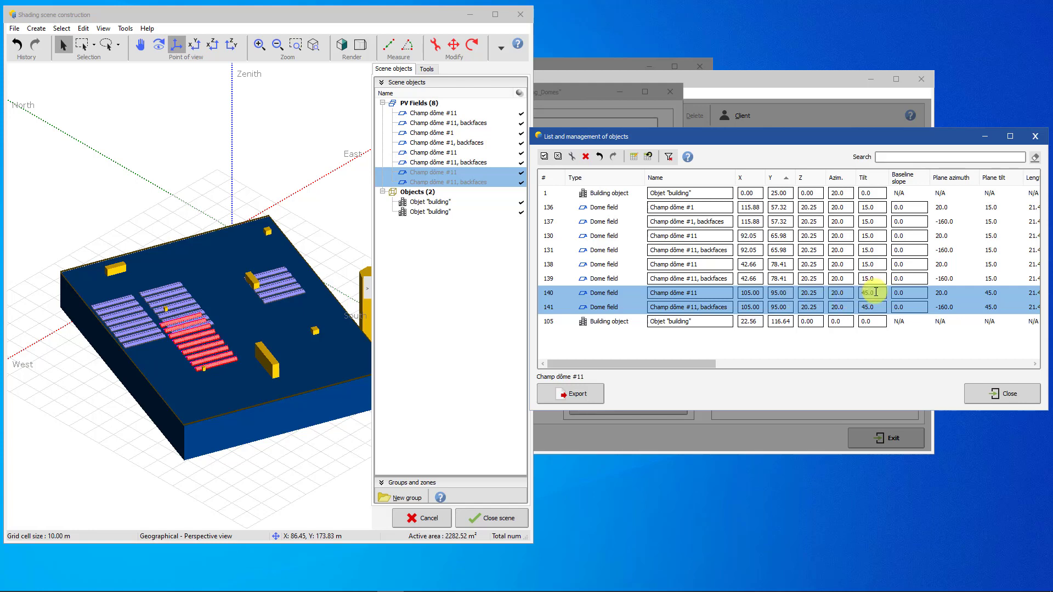